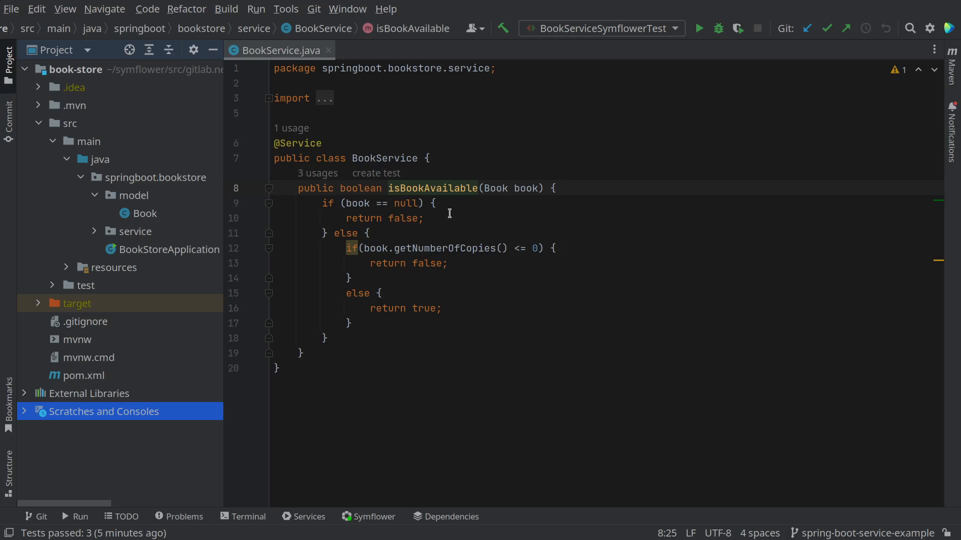
- Generate a Symflower test suite for isBookAvailable from its context menu
right_click(435, 197)
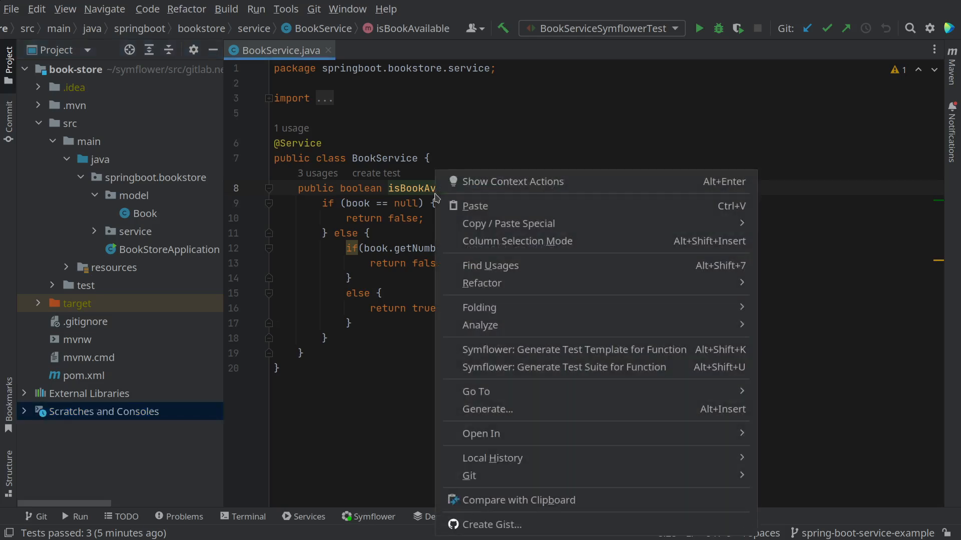
mouse_move(562, 367)
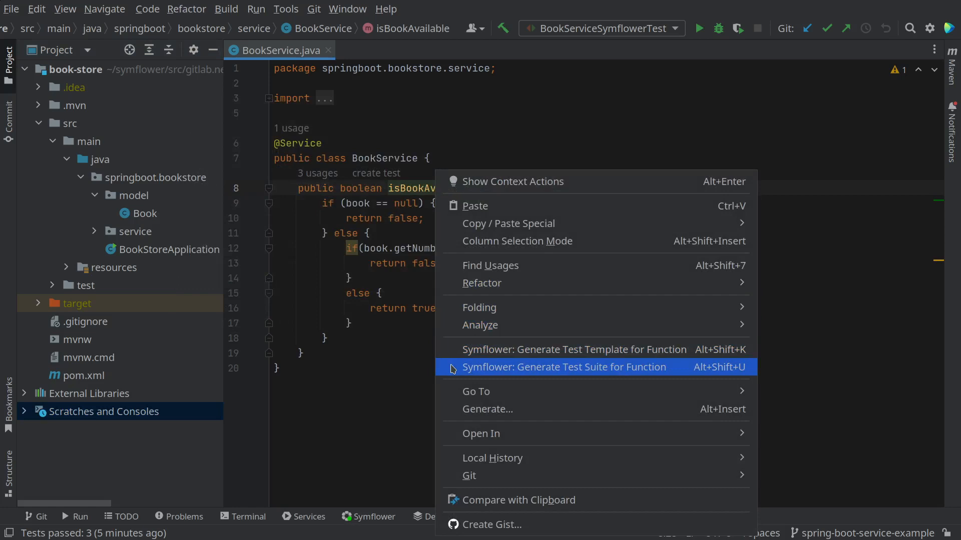
left_click(563, 367)
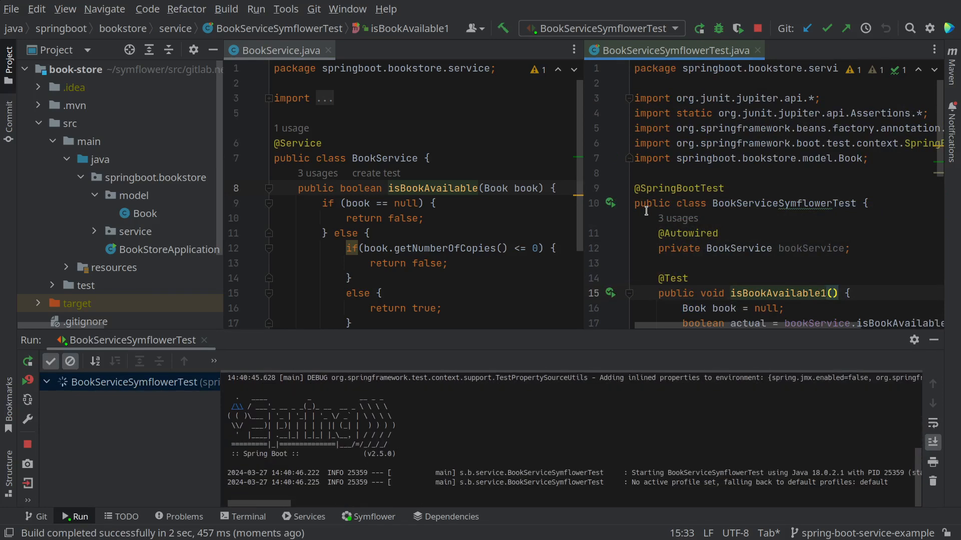
- Run the BookServiceSymflowerTest configuration, with all 3 tests passing
left_click(698, 28)
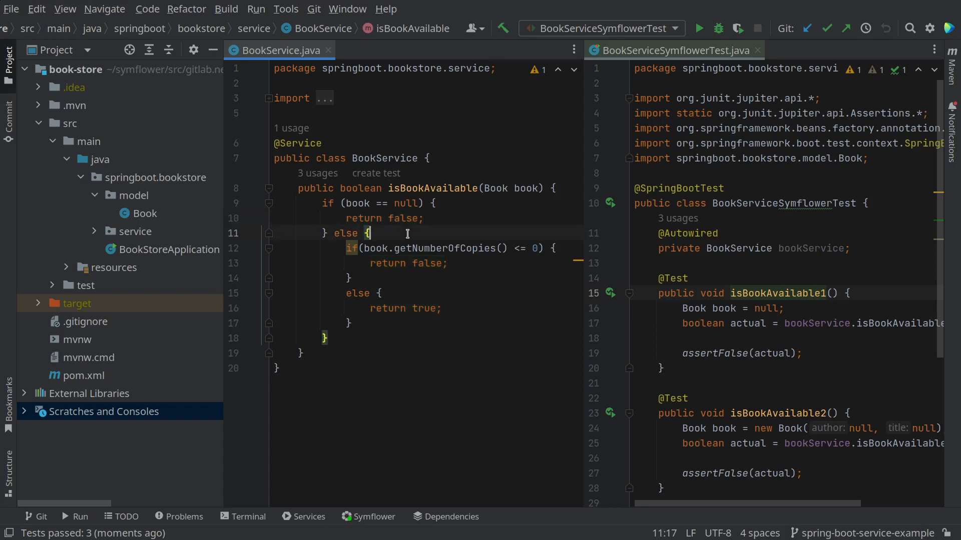
- Remove the outer else block so the copies check follows the null check in isBookAvailable
key("Backspace")
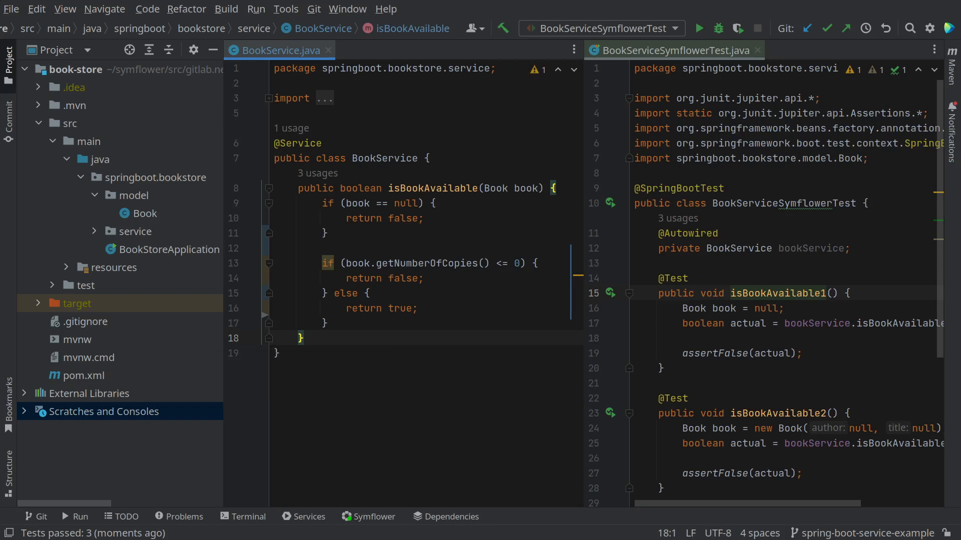
left_click(611, 203)
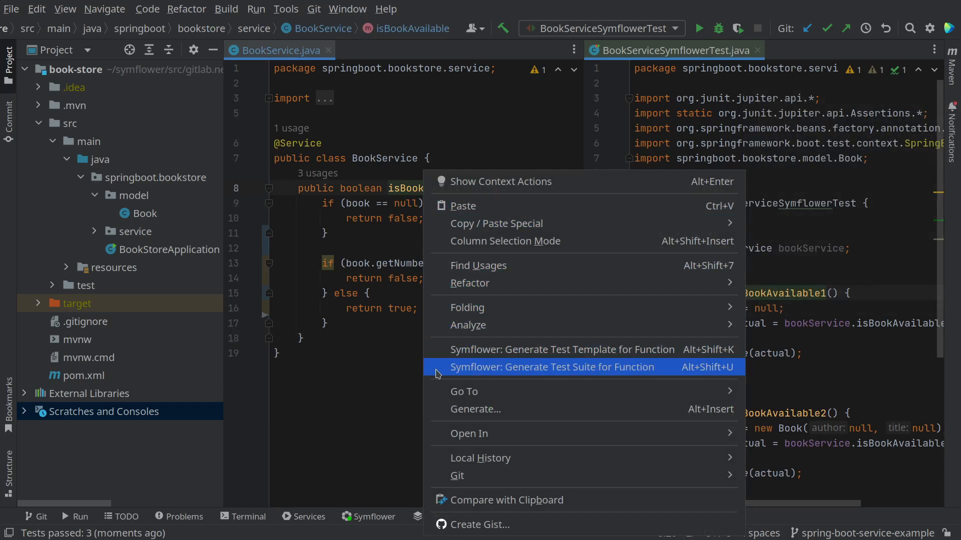
- Regenerate the Symflower suite, yielding three isBookAvailable tests for the flattened method
left_click(551, 366)
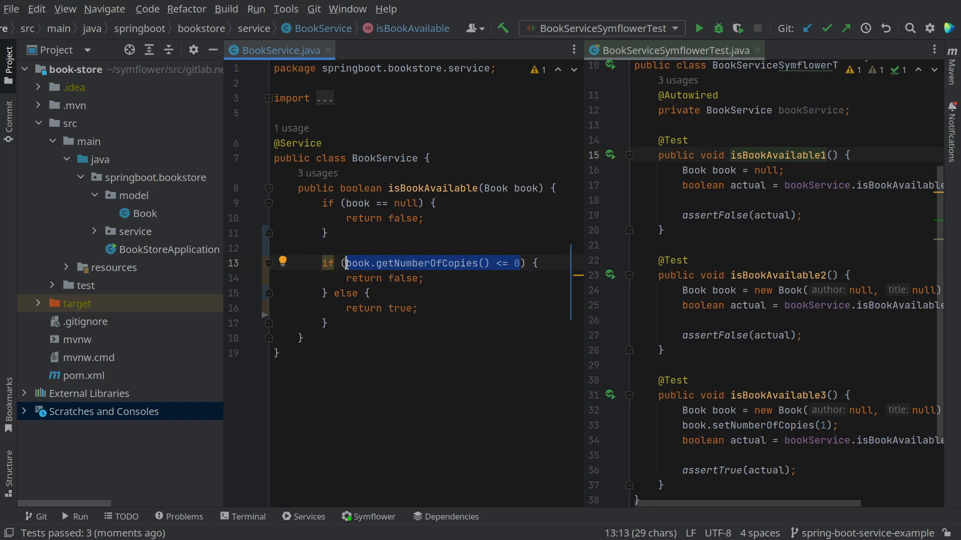
- Replace the copies if/else with 'return book.getNumberOfCopies() <= 0;' and rerun the suite
key("Delete")
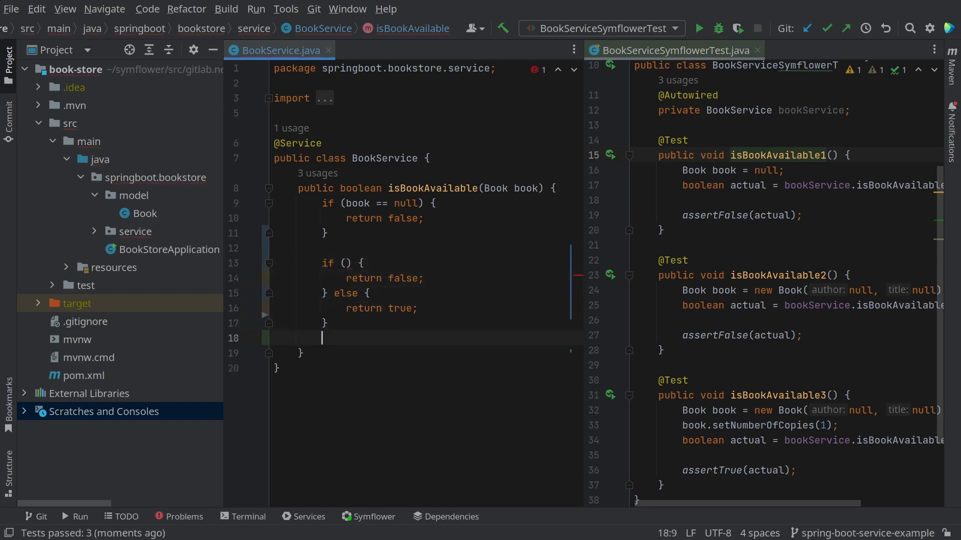
type("return")
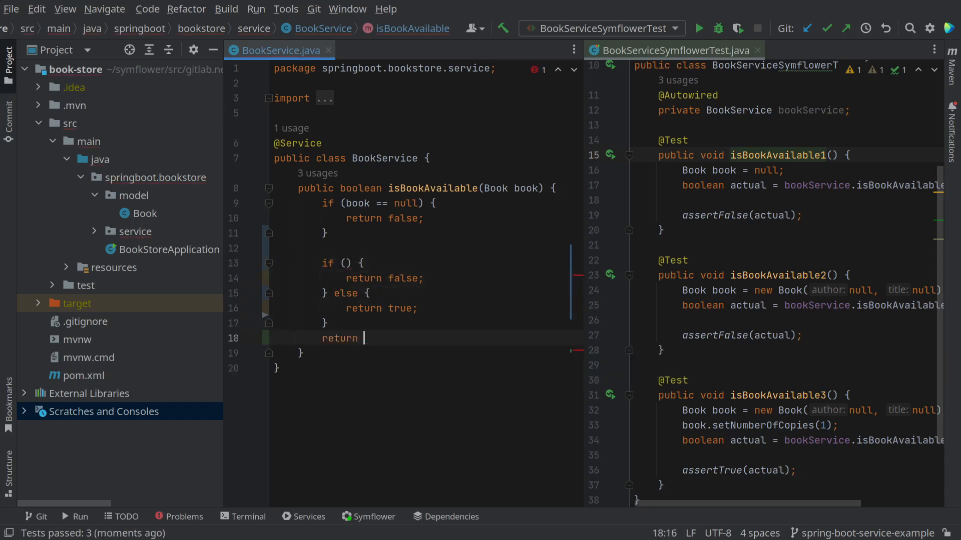
type("book.getNumberOfCopies() <= 0;")
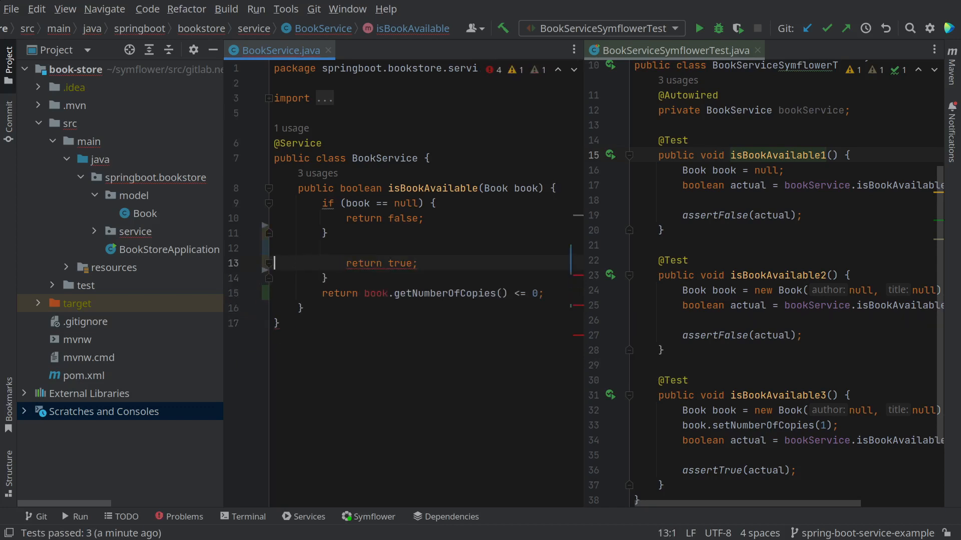
key("Delete")
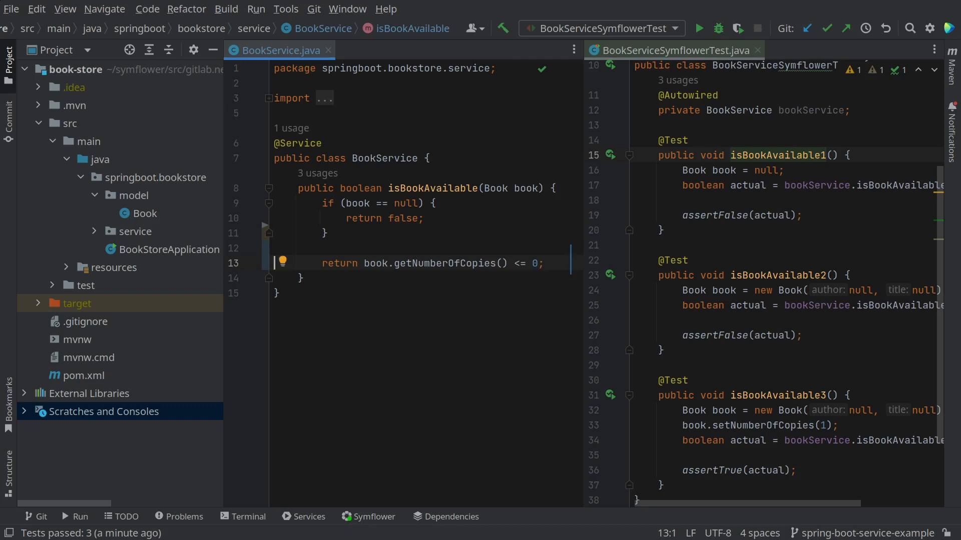
mouse_move(686, 186)
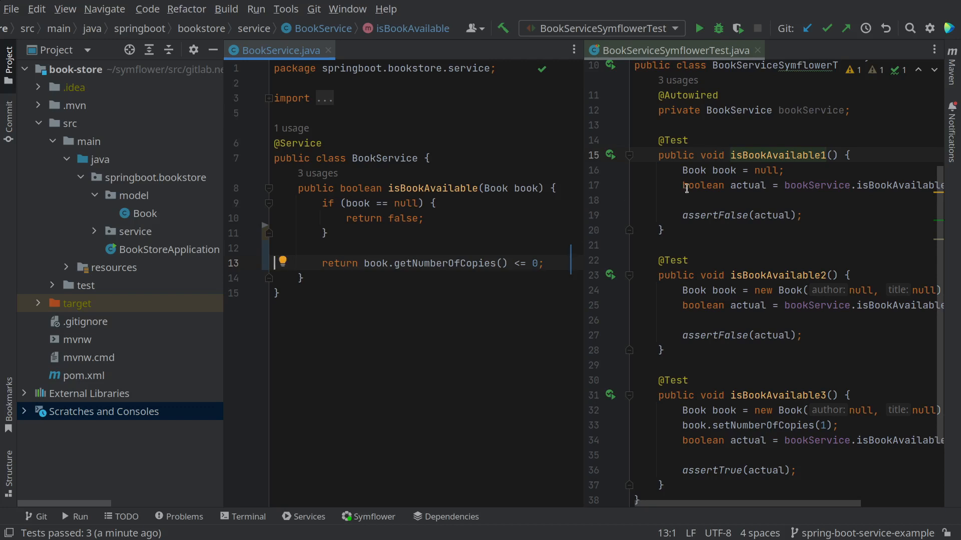
left_click(611, 201)
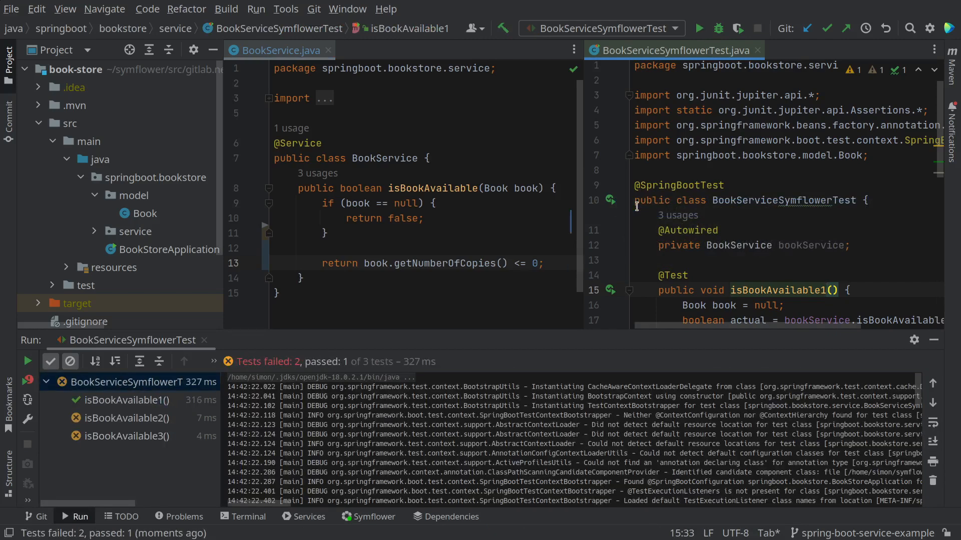
- Inspect the 2 failing isBookAvailable tests in the Run panel
left_click(833, 290)
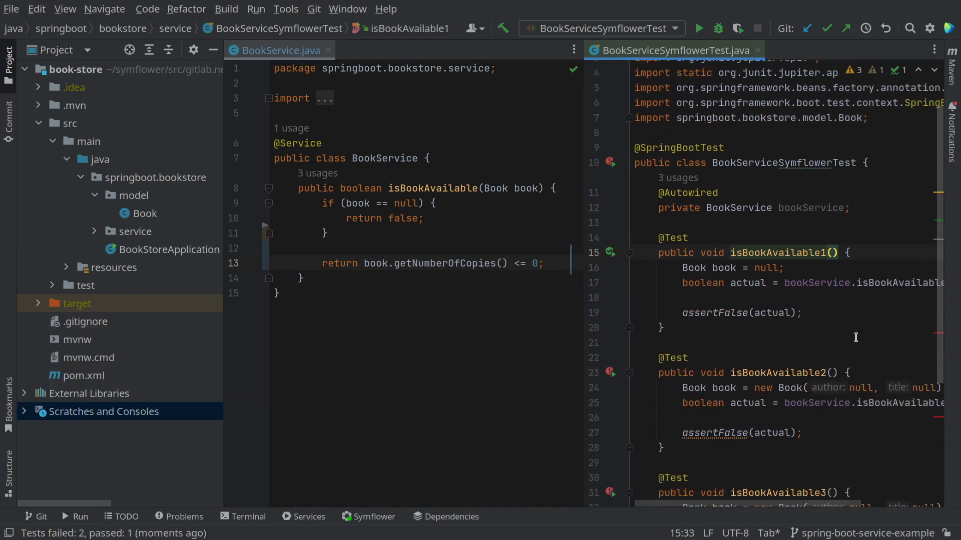
scroll("down", 3)
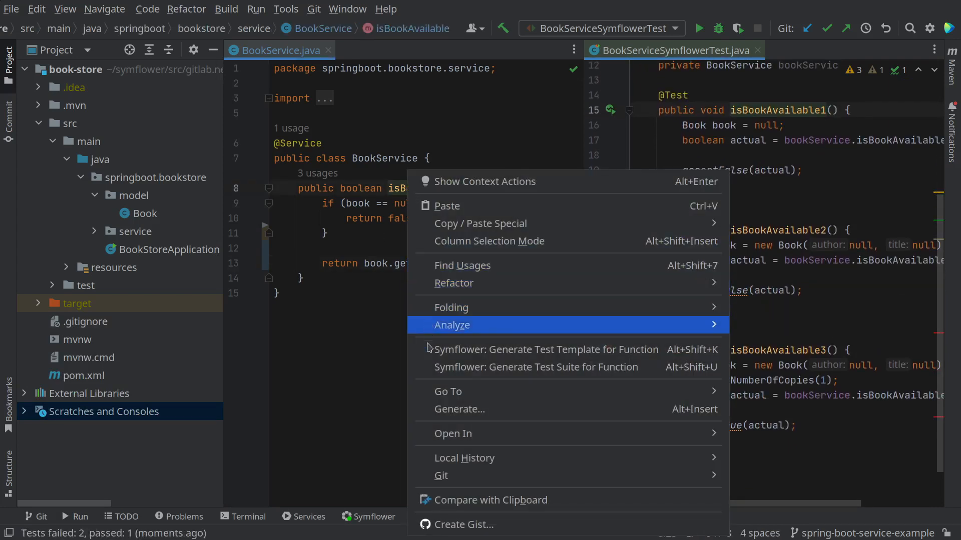
- Regenerate the suite so isBookAvailable2 asserts true and isBookAvailable3 asserts false
left_click(536, 367)
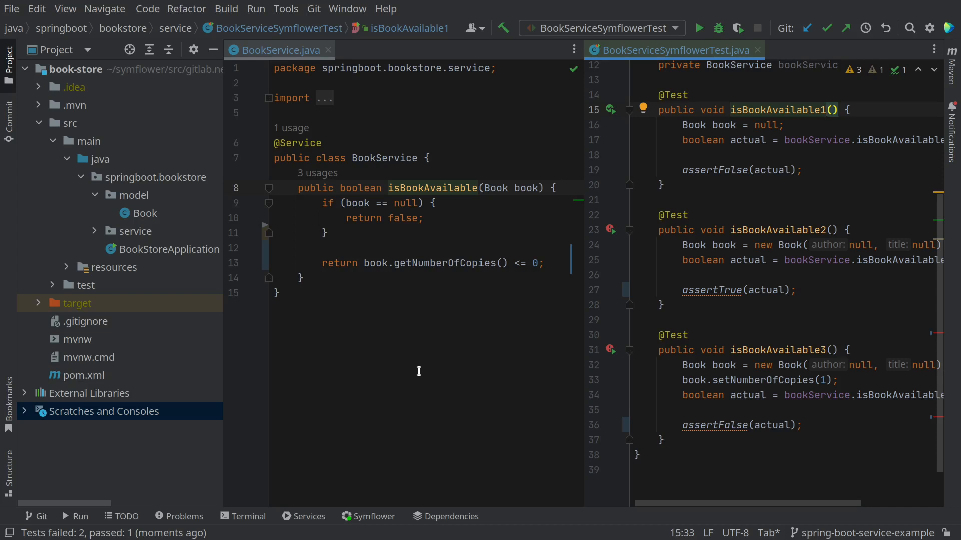
mouse_move(511, 272)
type(">")
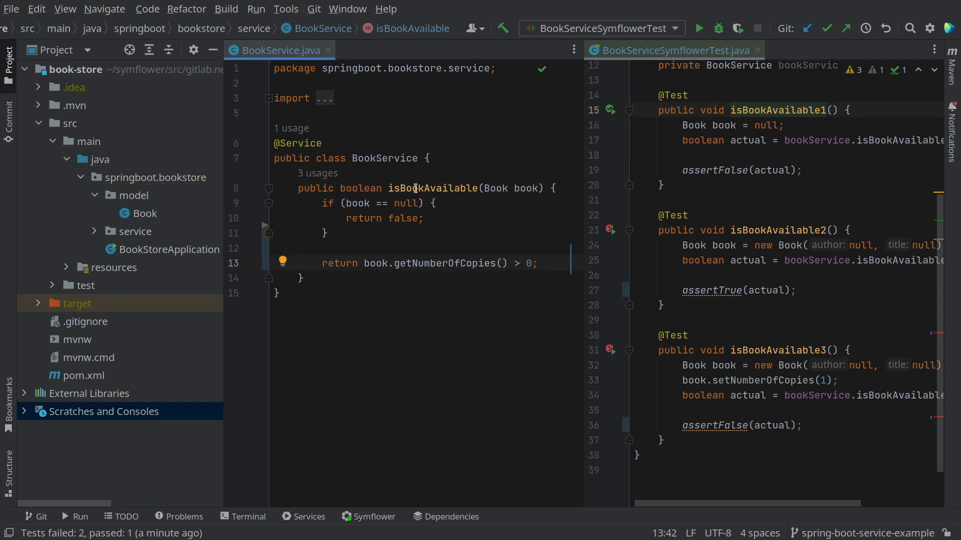
- With the return changed to > 0, bring up isBookAvailable's actions to regenerate its tests
right_click(414, 188)
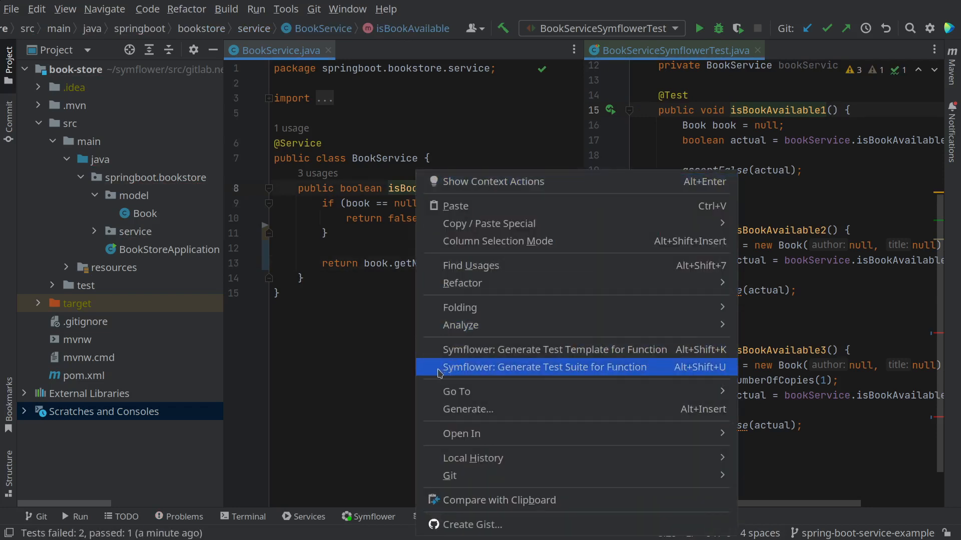